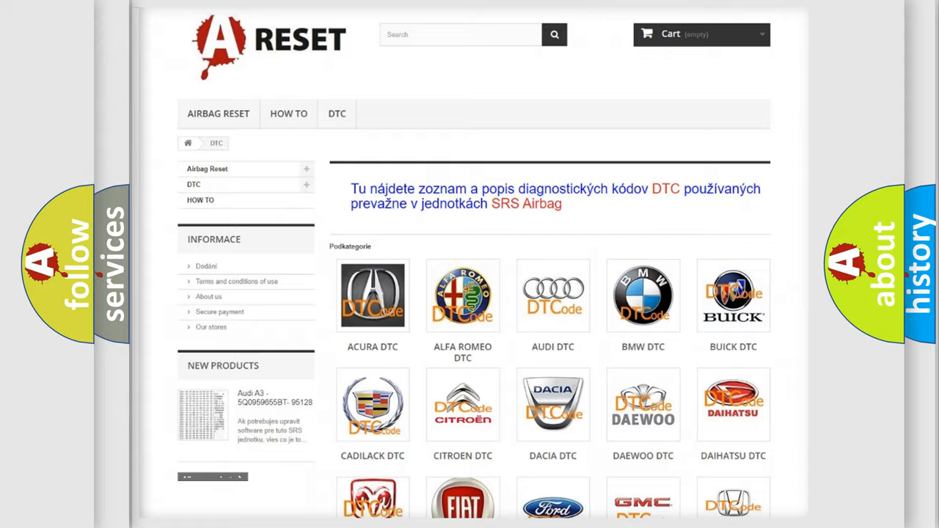
Step: Scroll the GMC DTC page down to its diagnostic code subcategory list
scroll(down, 3)
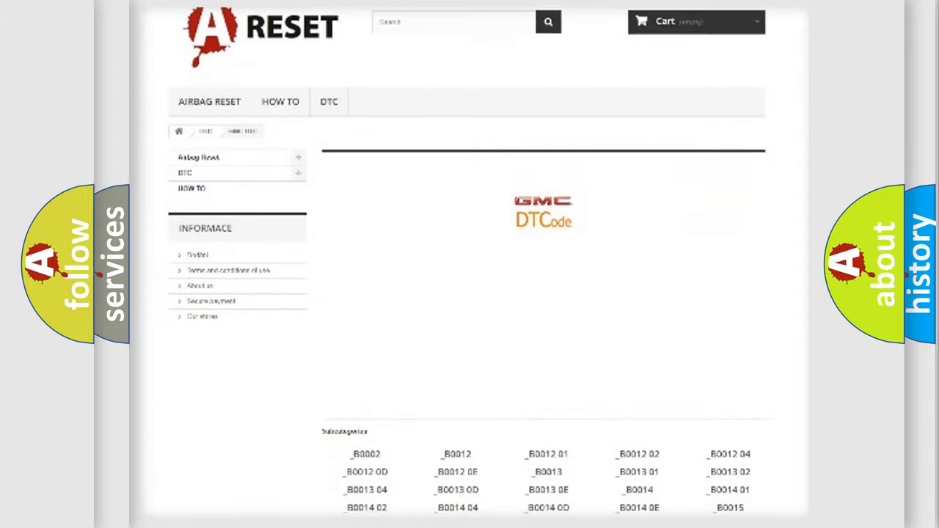
scroll(down, 3)
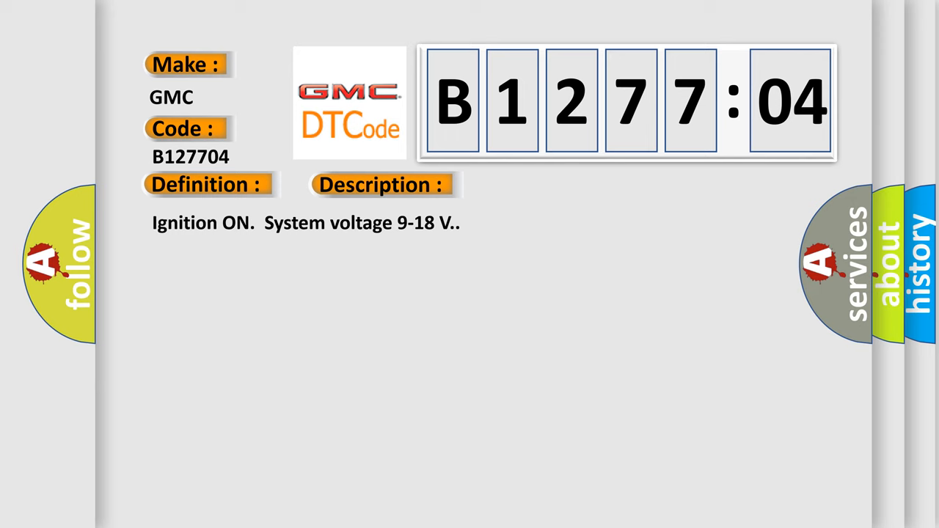
Step: Reveal the Description and Cause fields with the TCCM wrong-voltage explanation for B127704
click(540, 185)
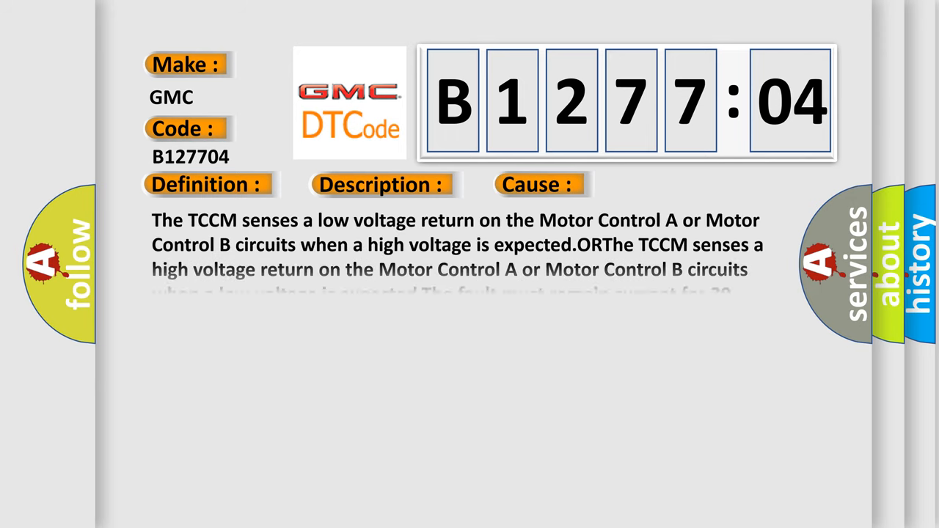